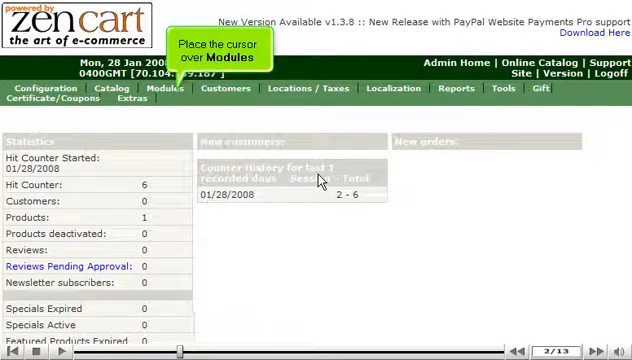
# Open the admin Modules menu listing Payment, Shipping and Order Total
pyautogui.click(155, 91)
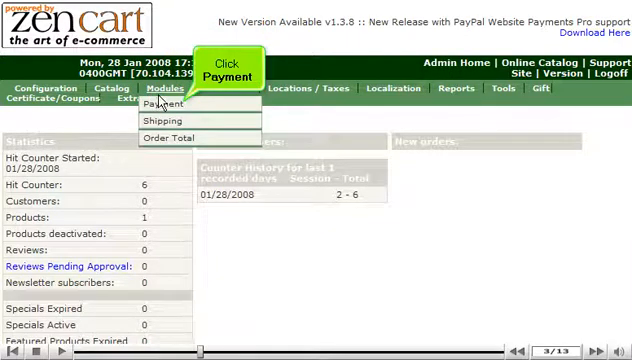
# Open the Payment Modules list and save the Authorize.Net module settings
pyautogui.click(162, 103)
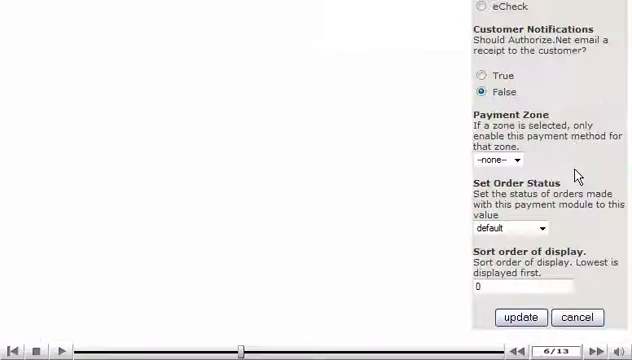
pyautogui.moveTo(520, 317)
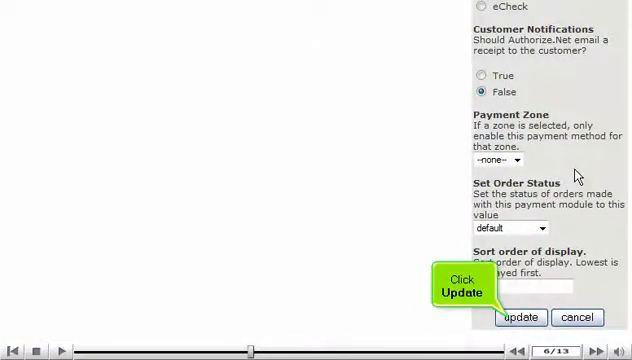
pyautogui.click(519, 317)
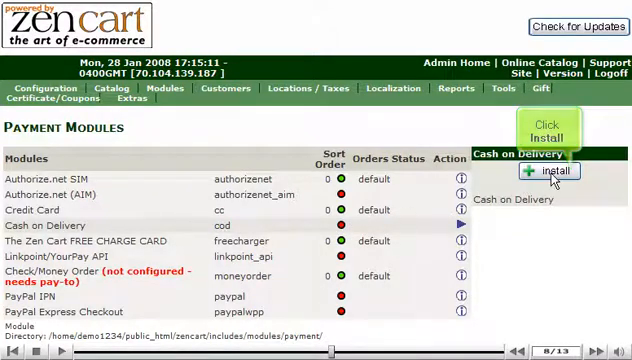
# Install the Cash on Delivery payment module, enabled with sort order 0
pyautogui.click(547, 171)
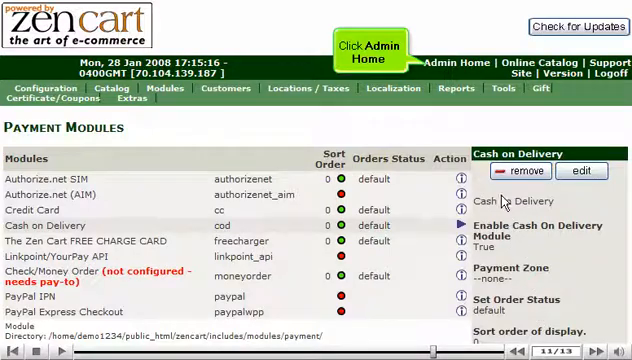
# Return to the Admin Home dashboard with the store statistics
pyautogui.click(456, 62)
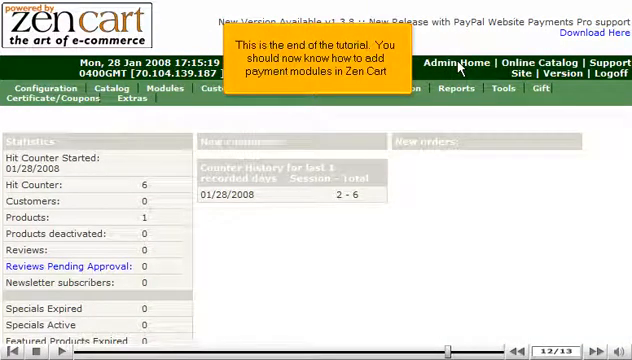